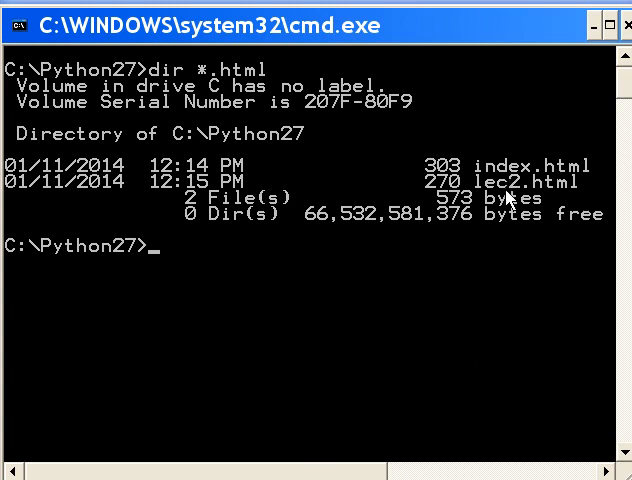
mouse_move(330, 278)
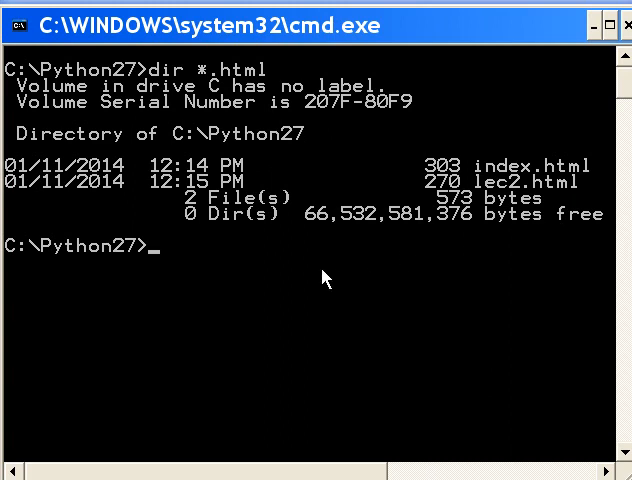
- Run 'python -m SimpleHTTPServer' from C:\Python27 to serve the lecture HTML files
text(pyth)
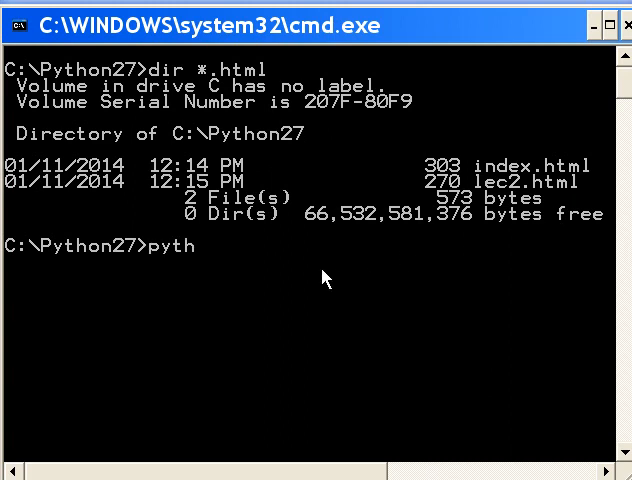
text(on -m)
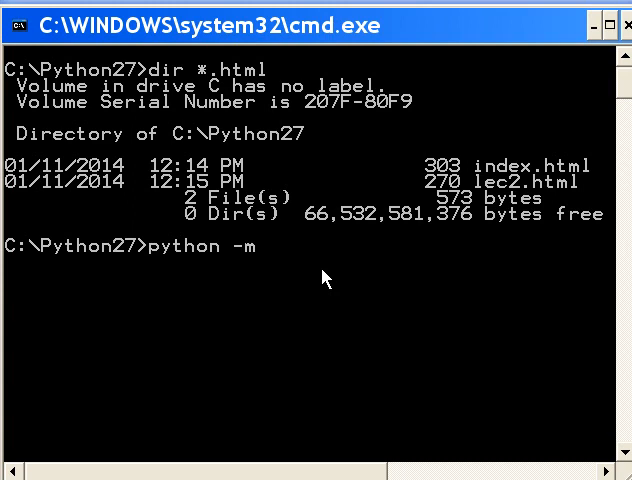
text(SimpleH)
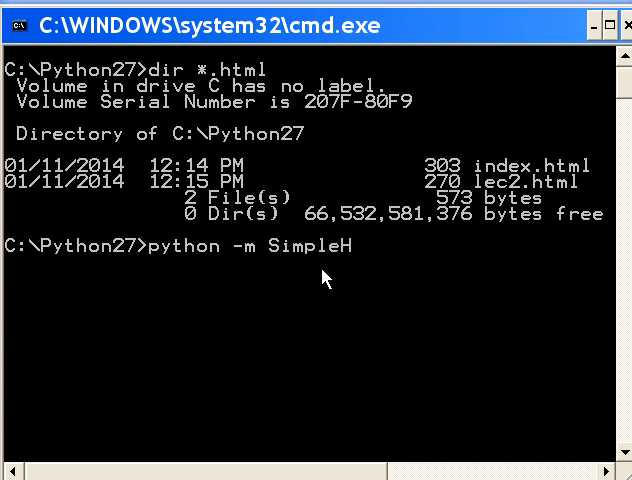
text(TTPS)
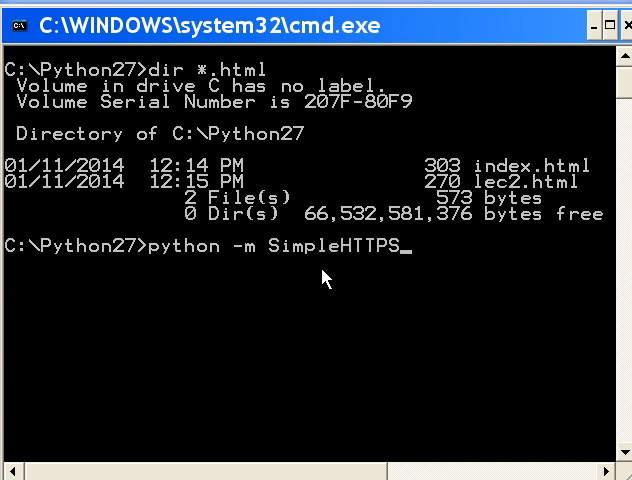
text(erver)
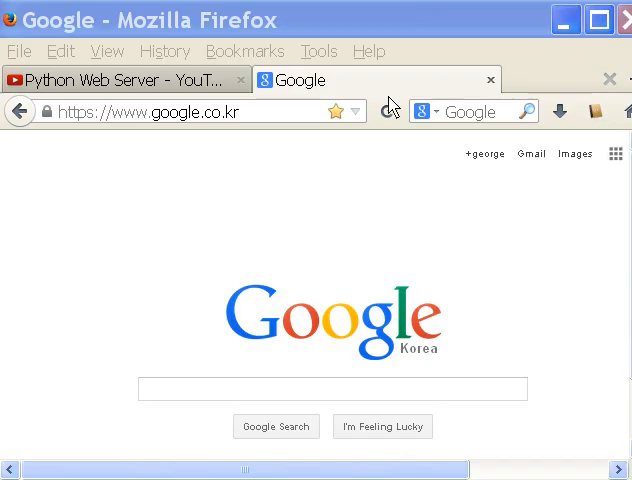
- Navigate Firefox to the local server at 127.0.0.1:8000, loading the Calculus: Lecture 1 page
click(150, 112)
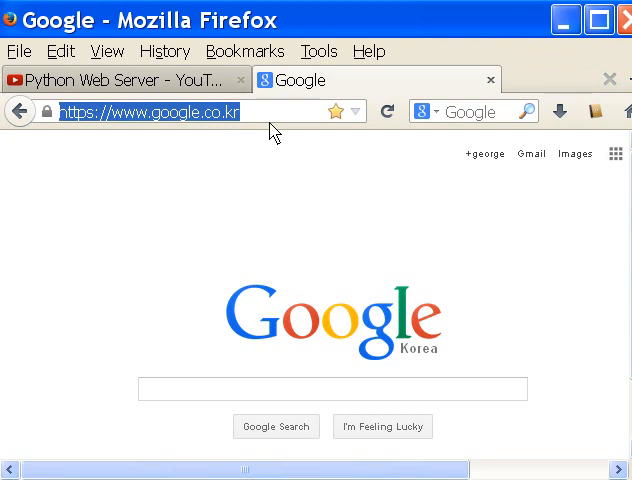
text(1337.org/)
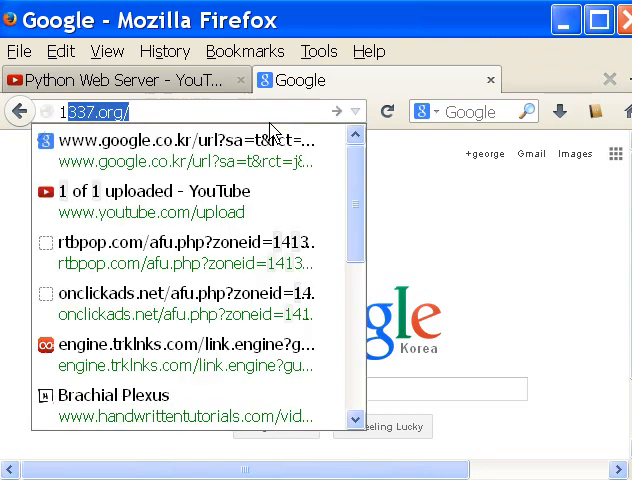
text(127.0.0.1:)
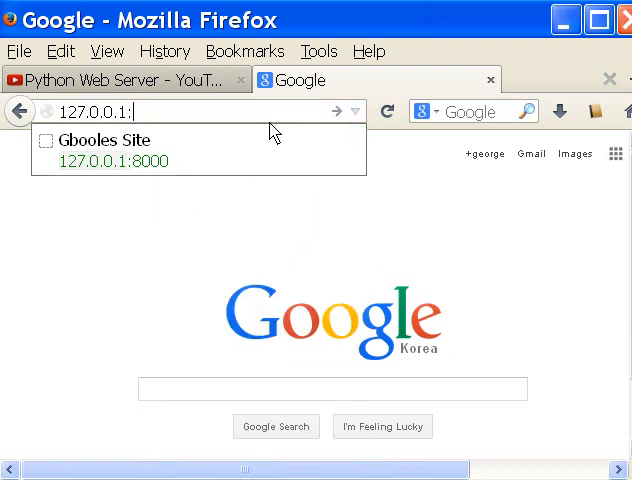
text(8000)
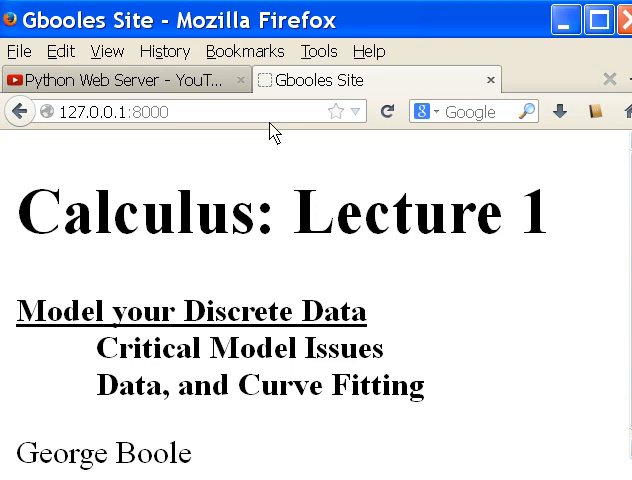
mouse_move(292, 304)
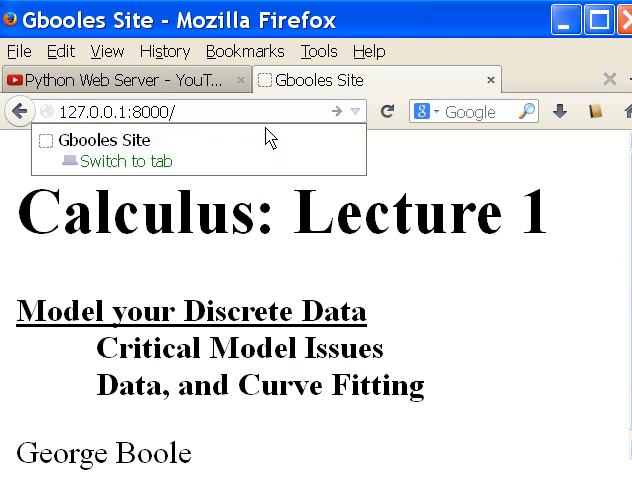
- Load 127.0.0.1:8000/lec2.html to show Calculus: Lecture 2, then minimize Firefox
text(lec2.html)
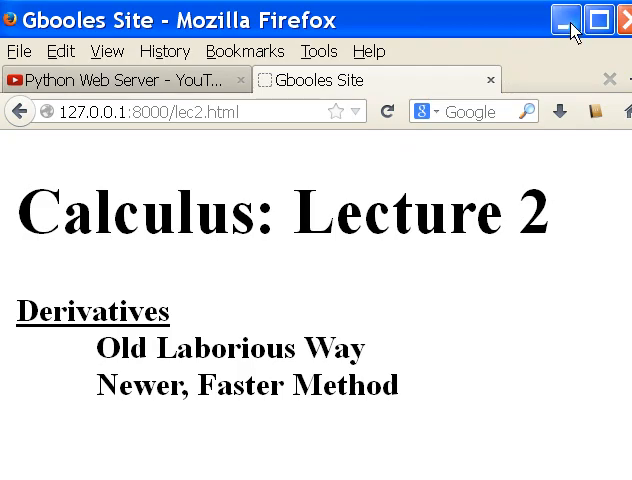
click(564, 20)
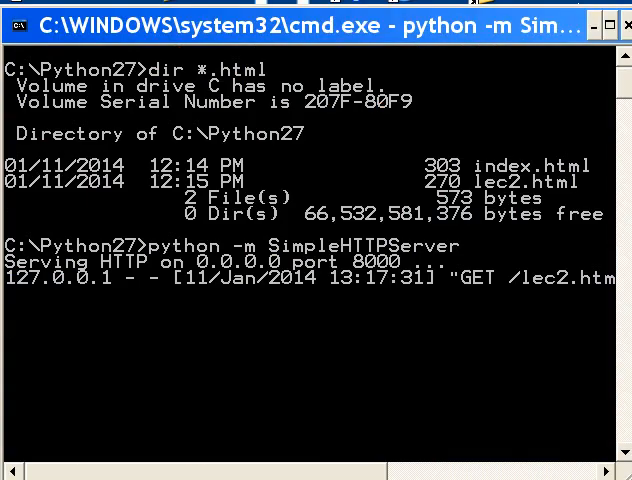
mouse_move(412, 320)
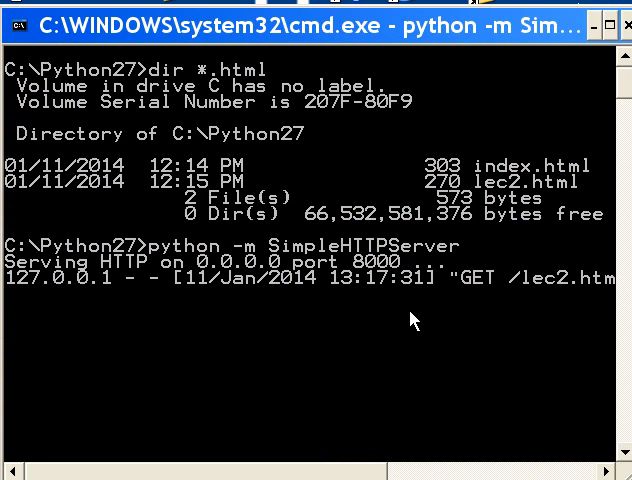
- Stop SimpleHTTPServer with Ctrl+C and enter 'George Boole' at the C:\Python27 prompt
key(ctrl+c)
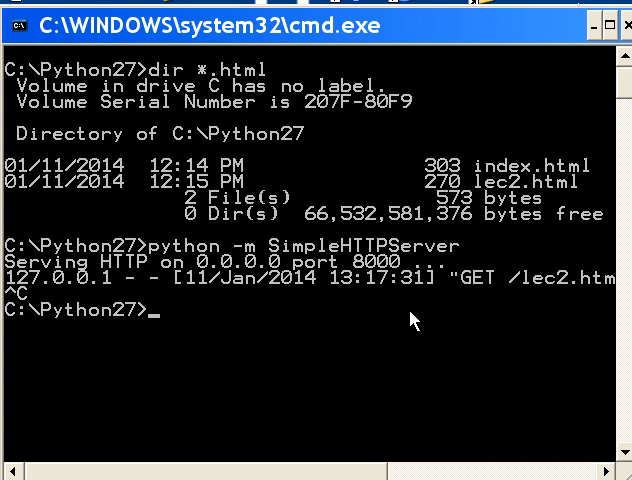
text(George)
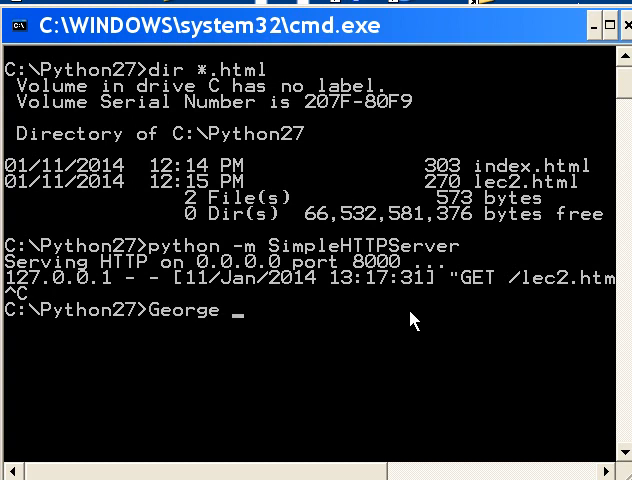
text(Boole)
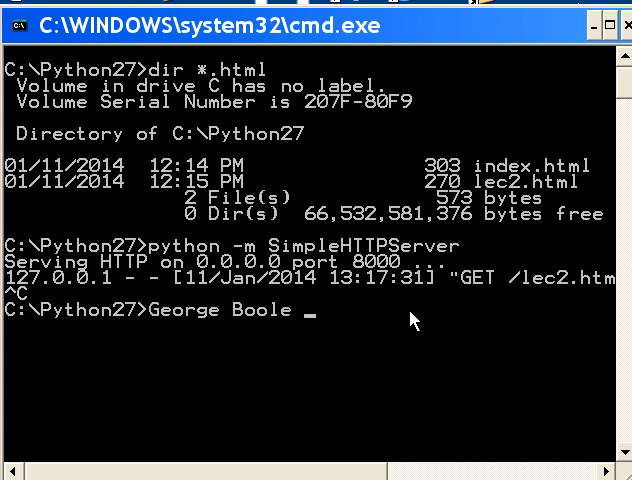